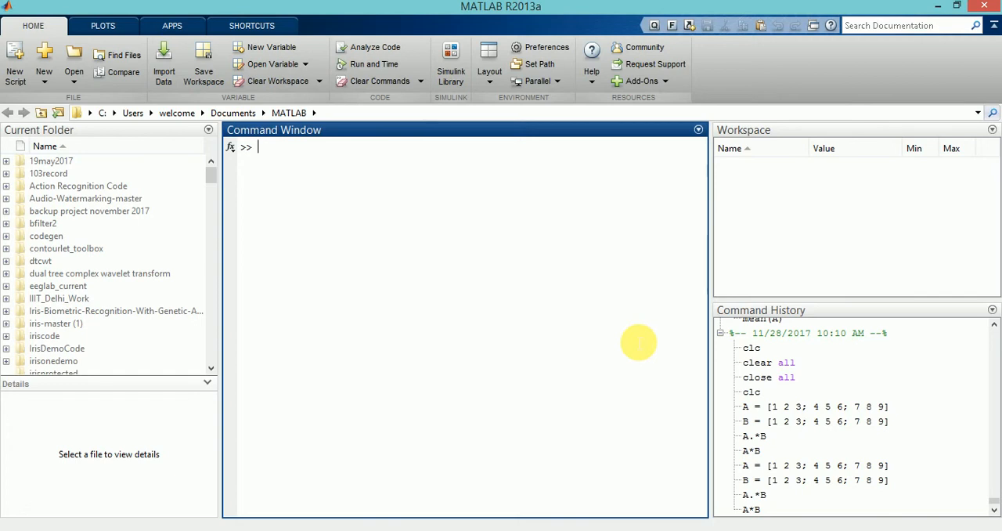
# Step: Define matrix A = [1 2 3; 4 5 6; 7 8 9] in the Command Window
pyautogui.write('A = [')
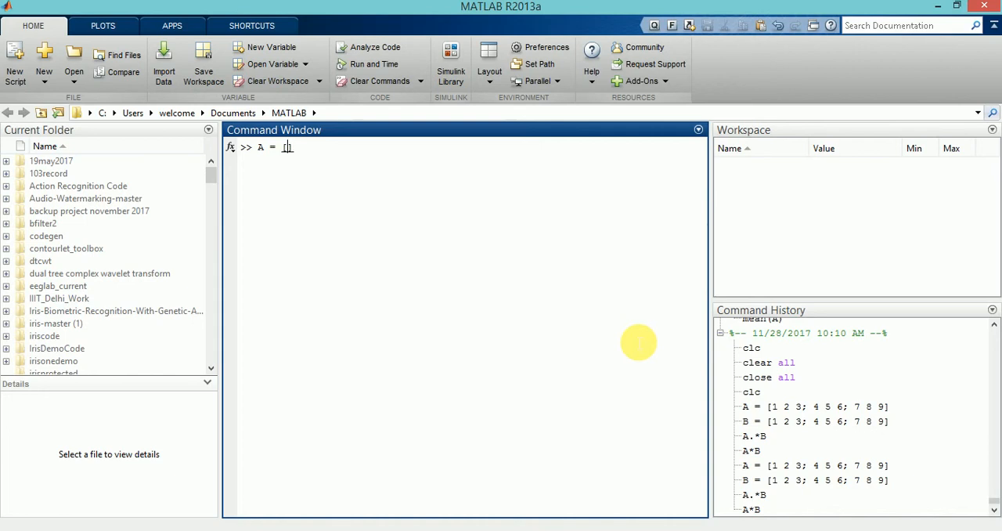
pyautogui.write('[1 2 3')
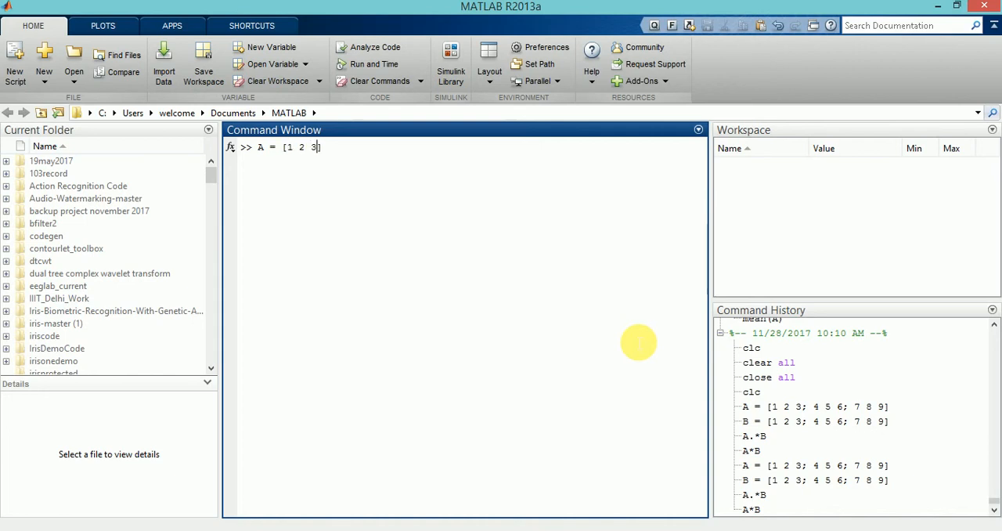
pyautogui.write('; 45')
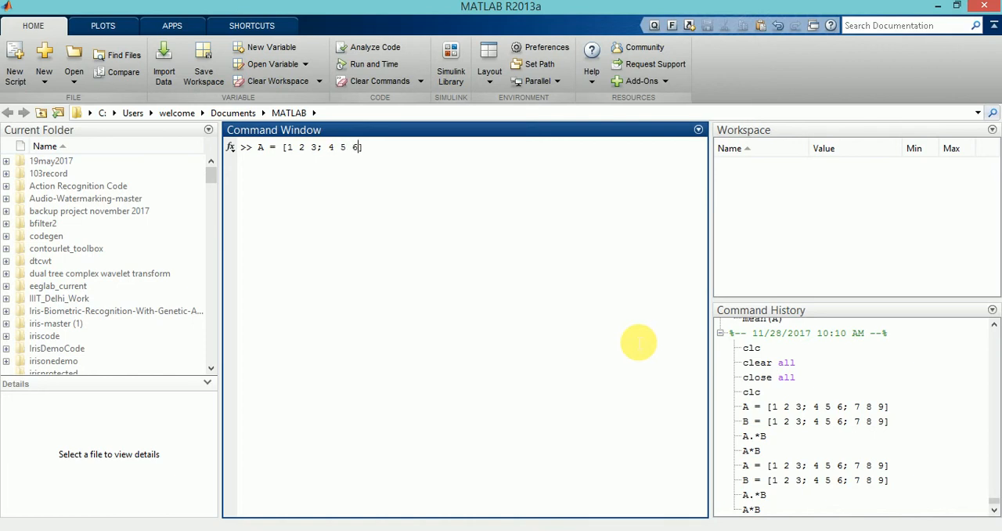
pyautogui.write('; 7')
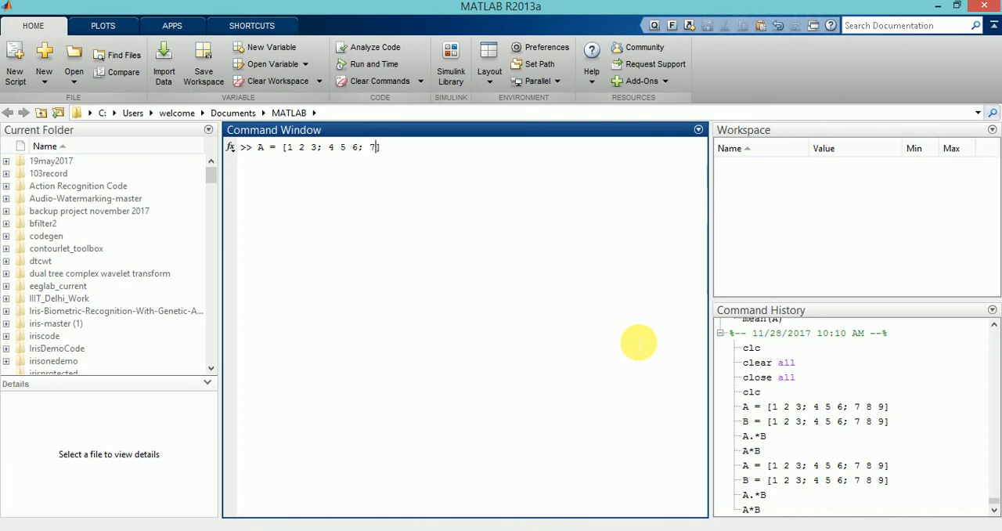
pyautogui.write('8 9]')
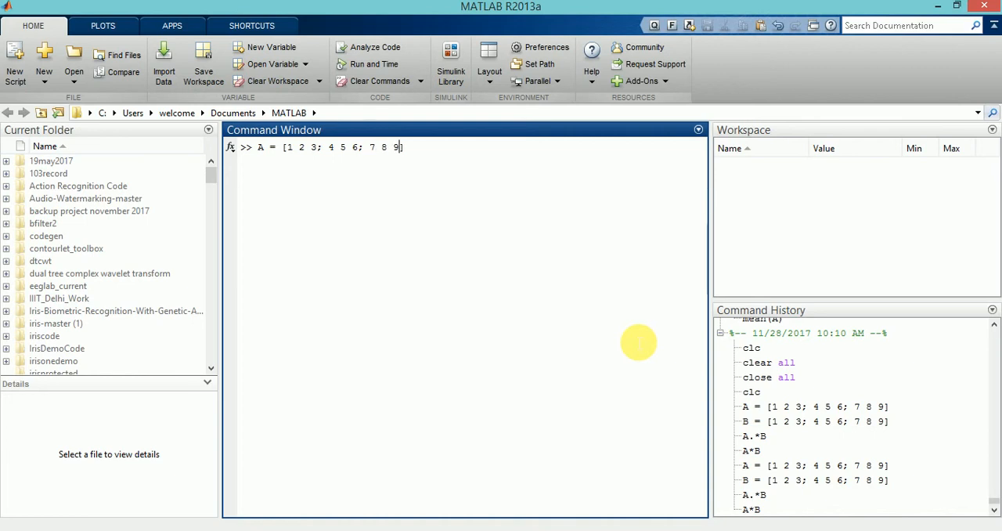
pyautogui.press('Return')
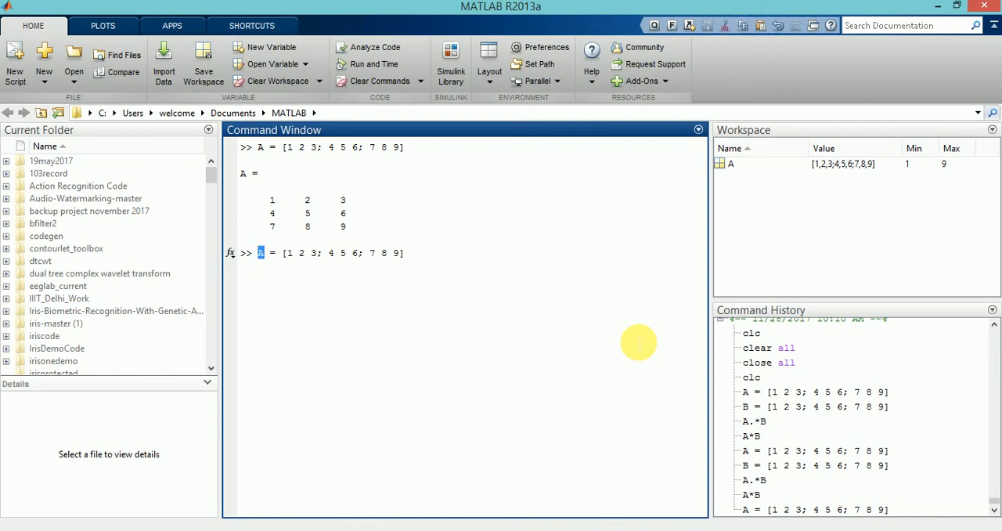
# Step: Run the recalled command as B, creating B with rows 1 2 3, 4 5 6, 7 8 9
pyautogui.write('B')
pyautogui.press('Return')
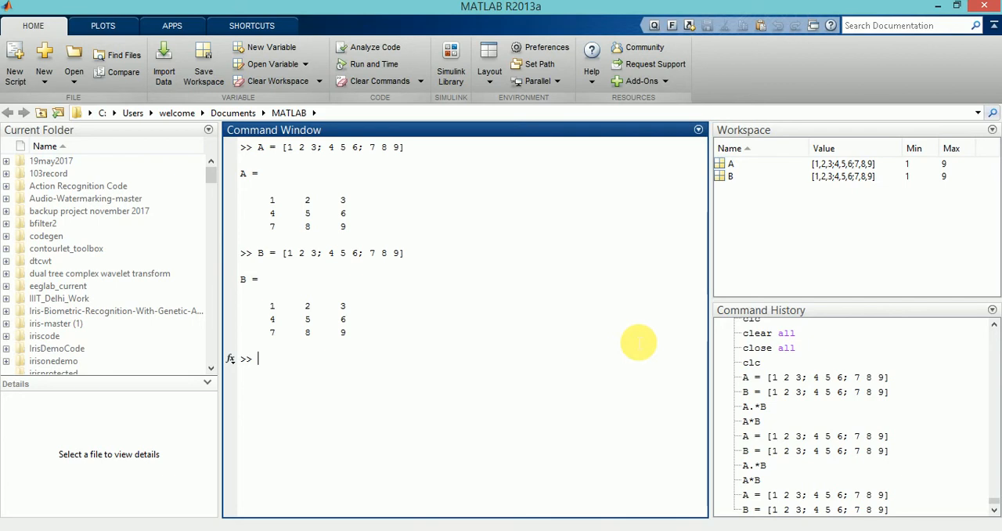
pyautogui.write('A')
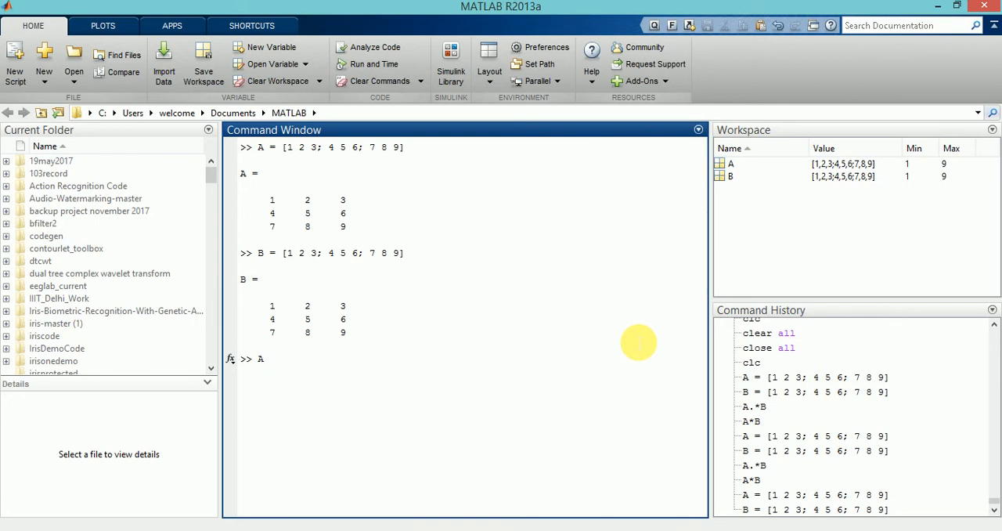
# Step: Enter A.*B to get ans with rows 1 4 9, 16 25 36, 49 64 81
pyautogui.write('*B')
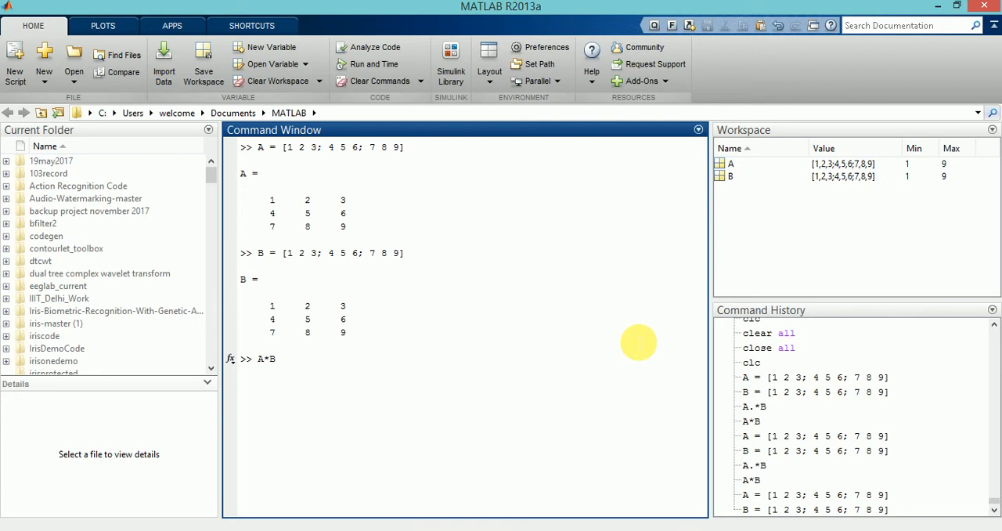
pyautogui.write('.')
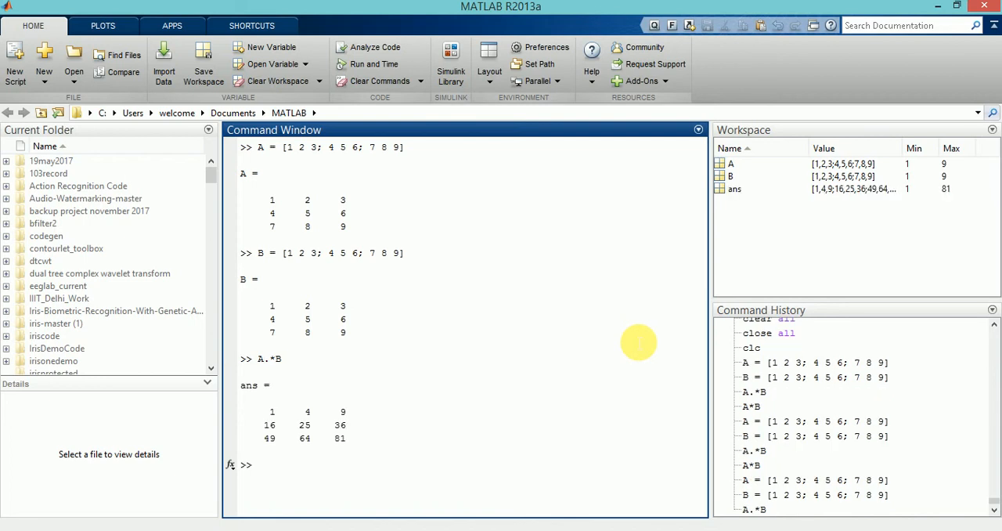
pyautogui.moveTo(283, 313)
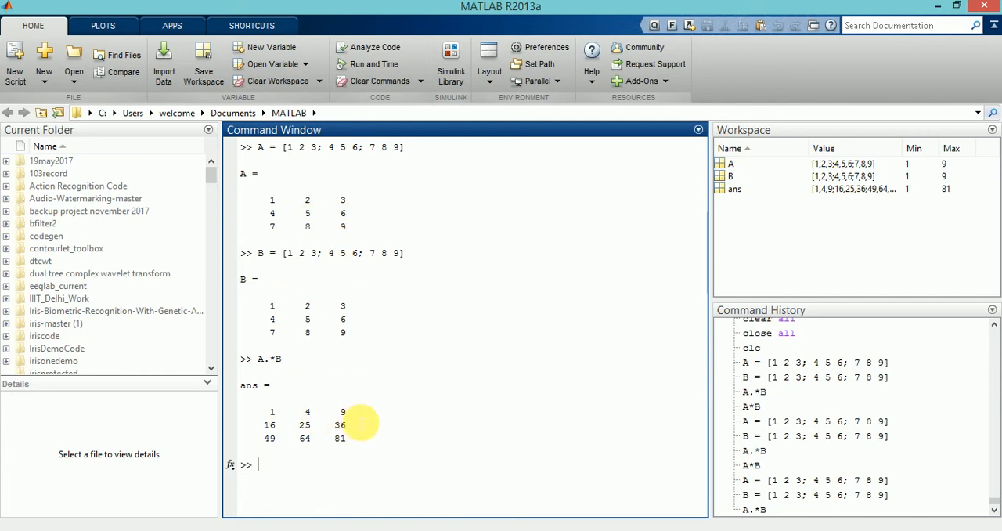
pyautogui.moveTo(355, 487)
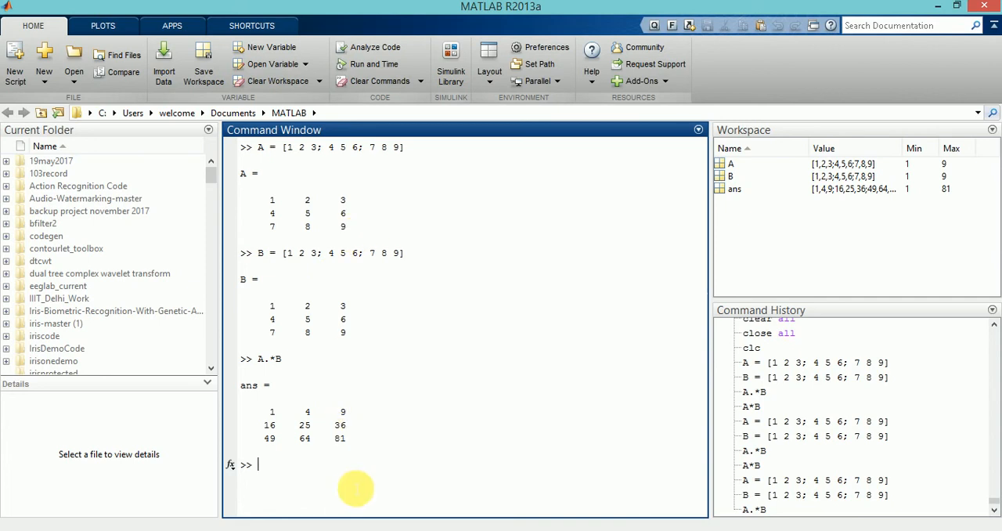
# Step: Type A*B at the prompt without running it
pyautogui.write('A')
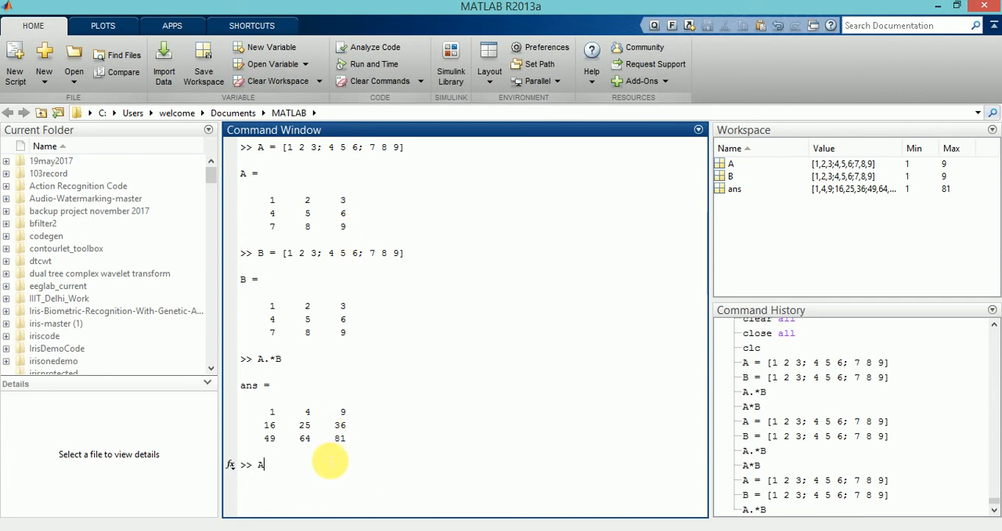
pyautogui.write('*')
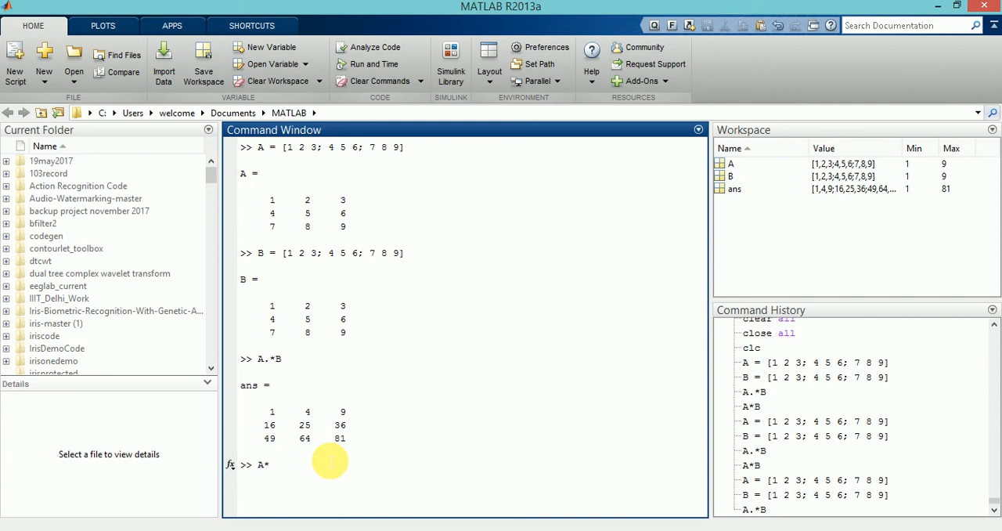
pyautogui.write('B')
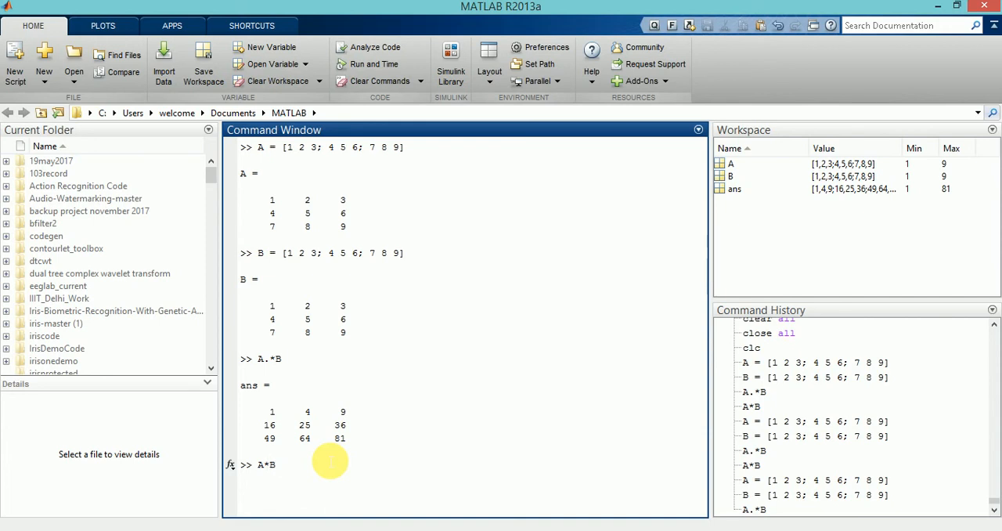